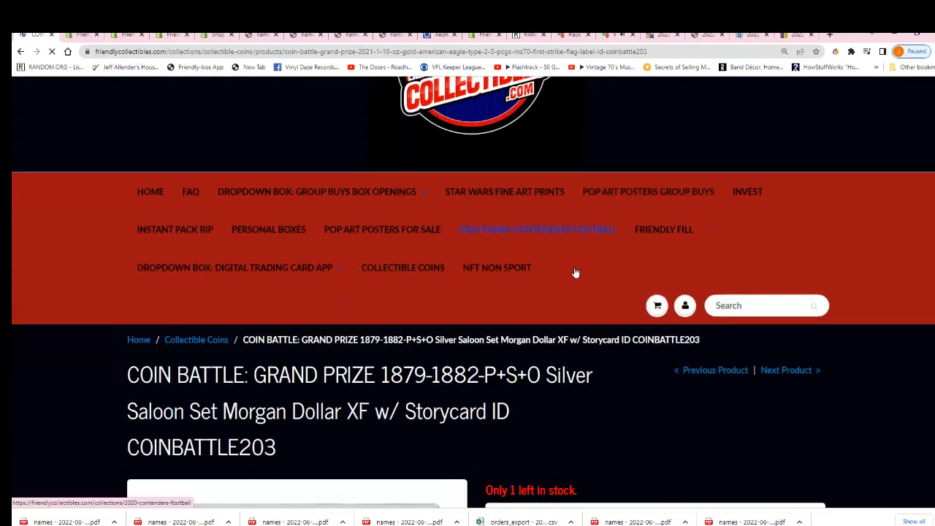
# Review the coin battle grand prize and year range, then go to the Friendly Fill listings.
pyautogui.scroll(-3)
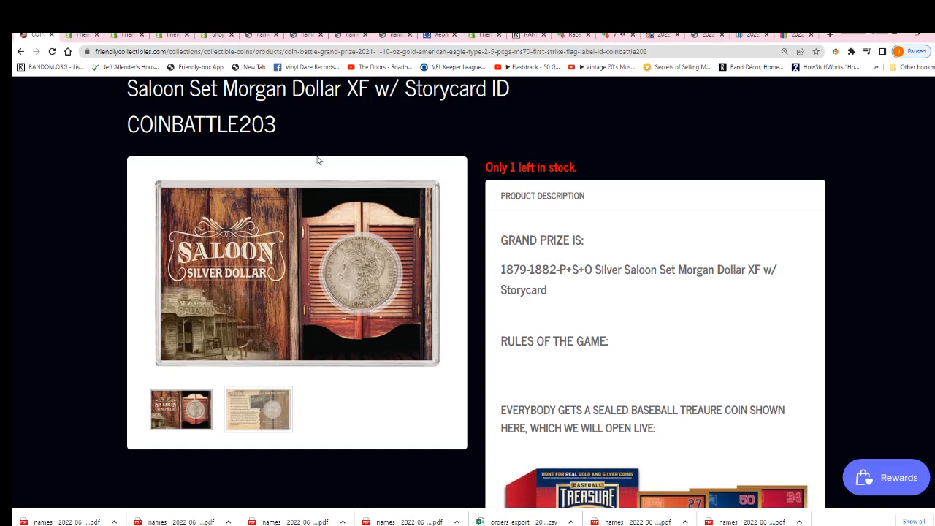
pyautogui.scroll(-3)
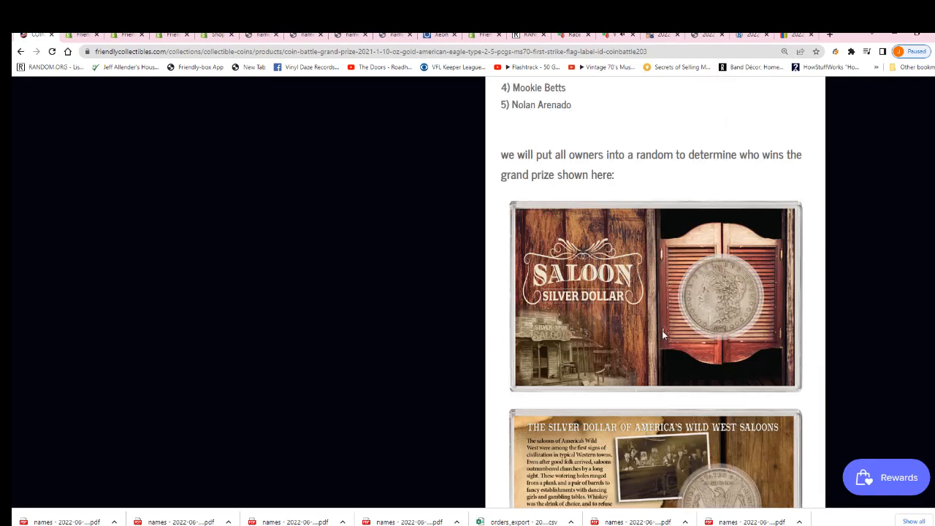
pyautogui.scroll(-3)
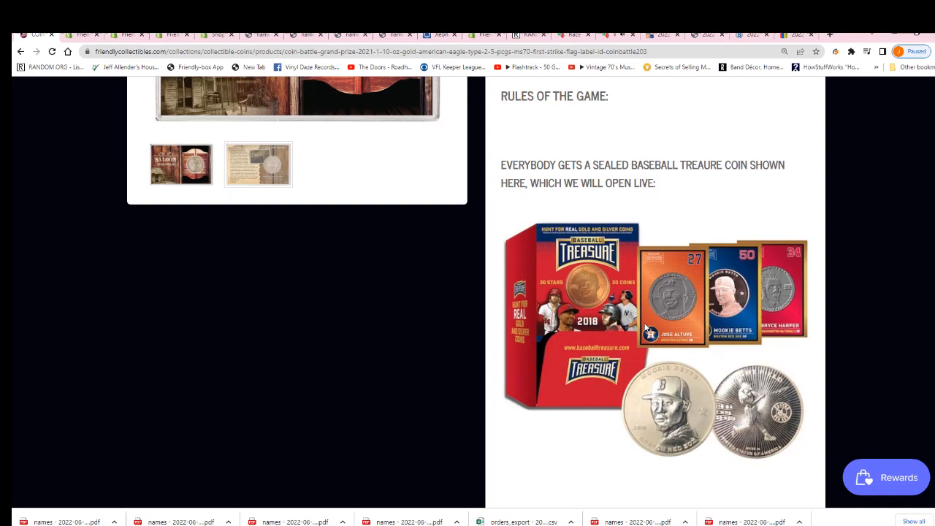
pyautogui.scroll(3)
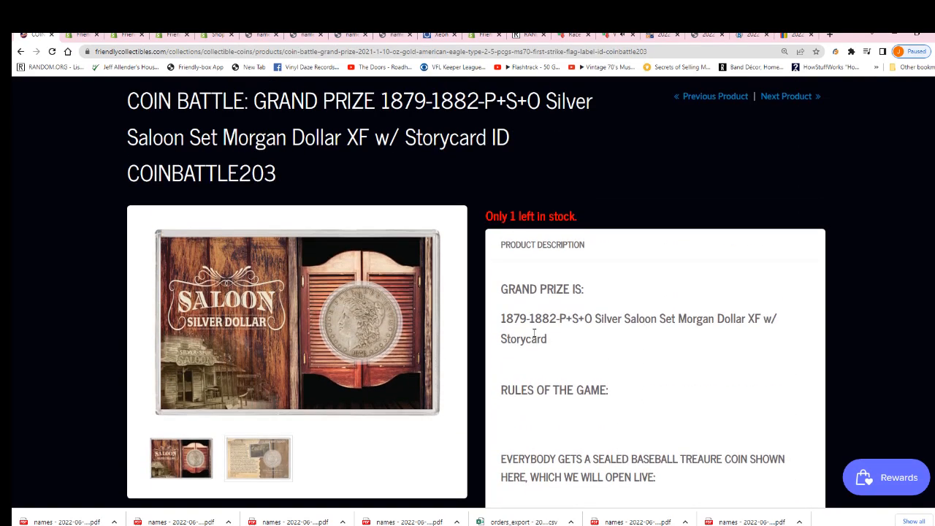
pyautogui.doubleClick(528, 319)
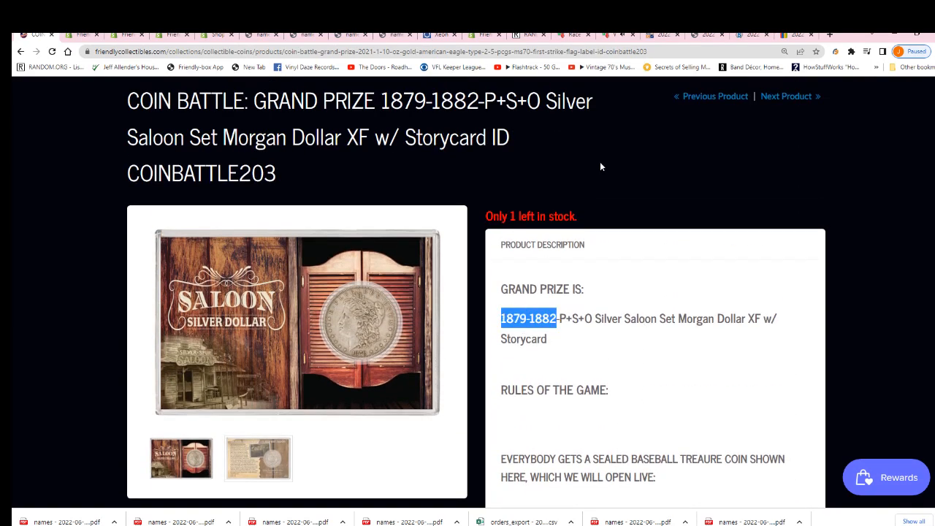
pyautogui.scroll(3)
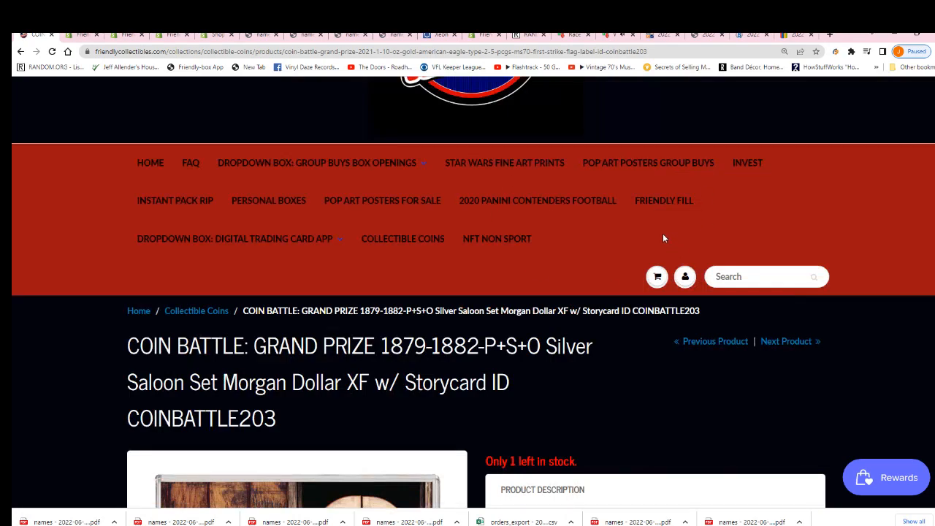
pyautogui.scroll(-3)
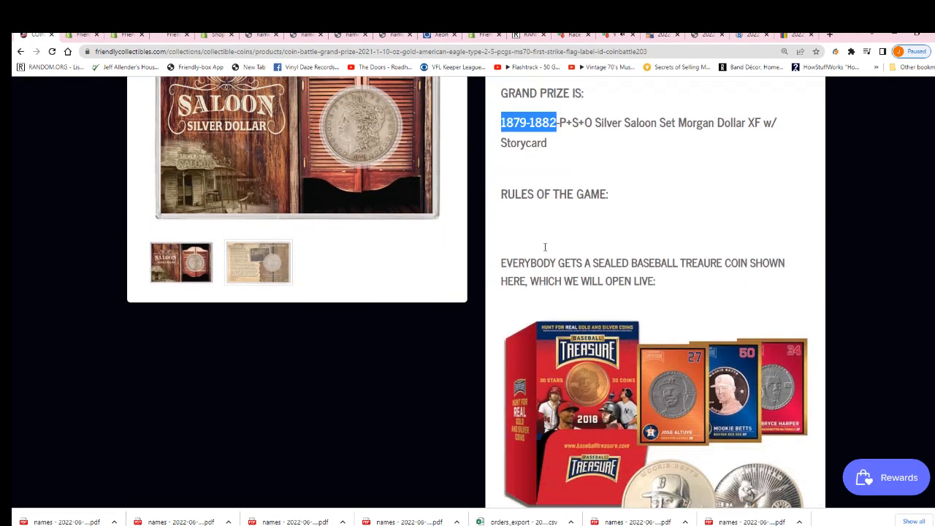
pyautogui.scroll(3)
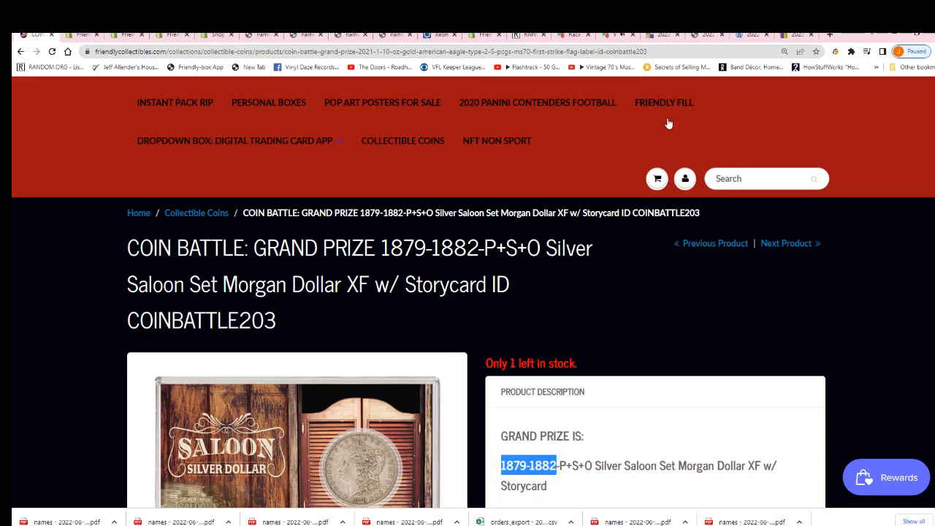
pyautogui.click(663, 103)
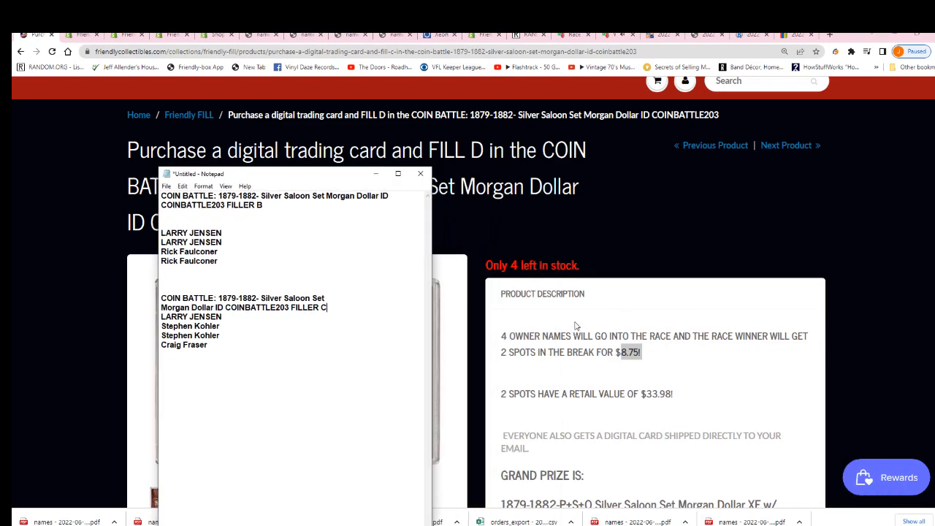
pyautogui.moveTo(632, 370)
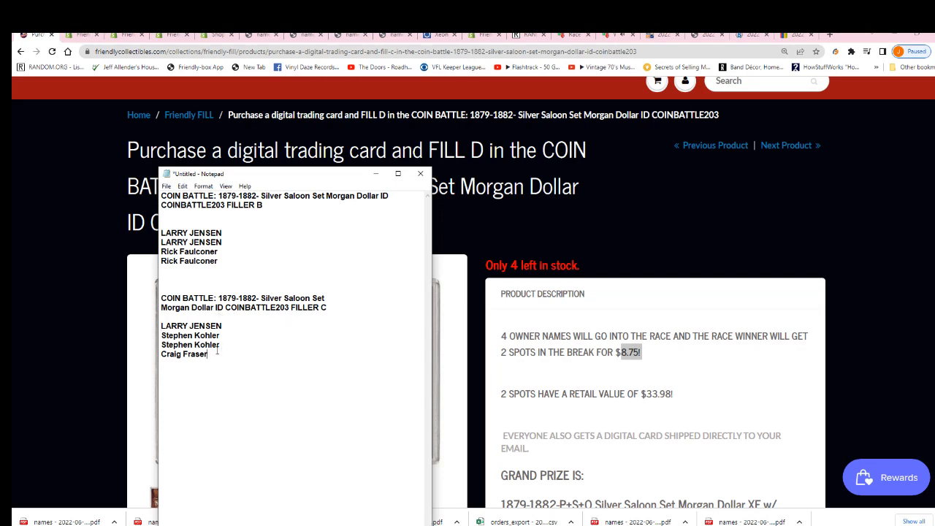
# Cut the four selected FILLER C entrant names from Notepad.
pyautogui.rightClick(190, 339)
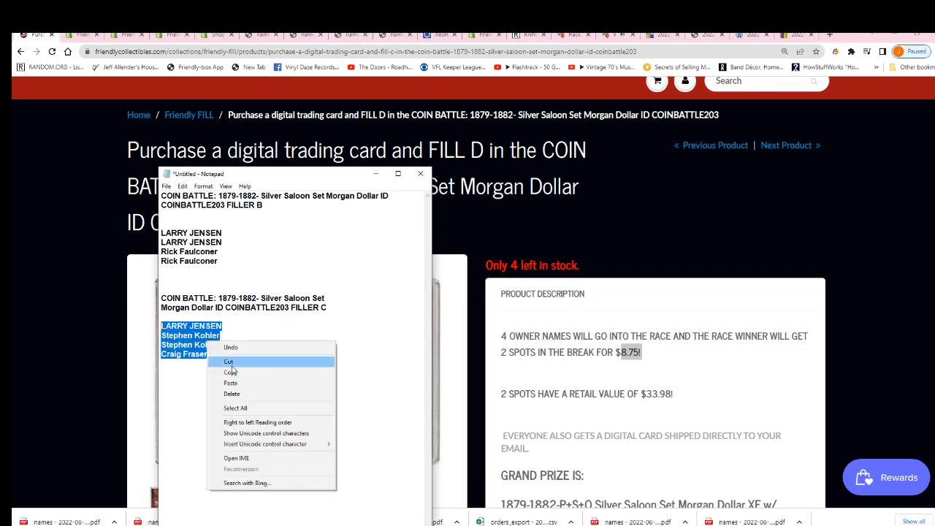
pyautogui.click(228, 361)
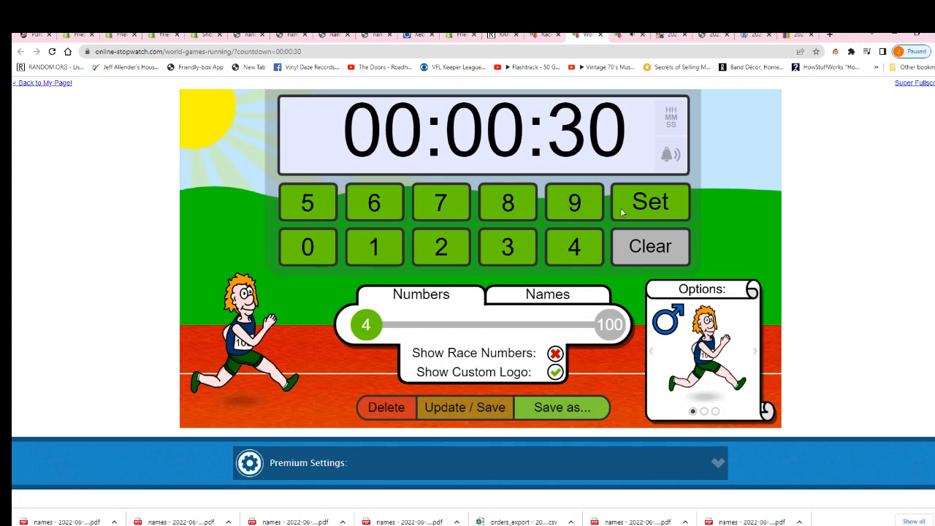
# Enter the four entrant names, shuffle the runners, and switch to Super Fullscreen.
pyautogui.click(548, 294)
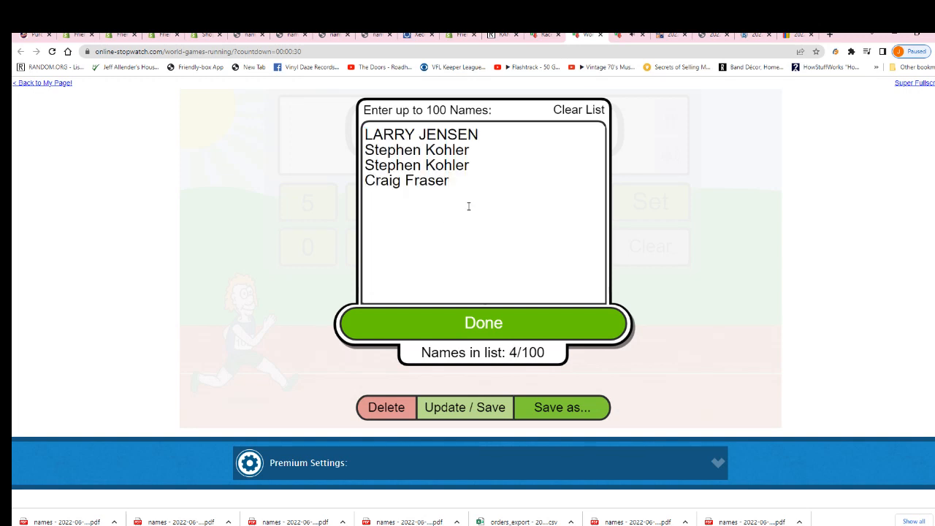
pyautogui.click(483, 323)
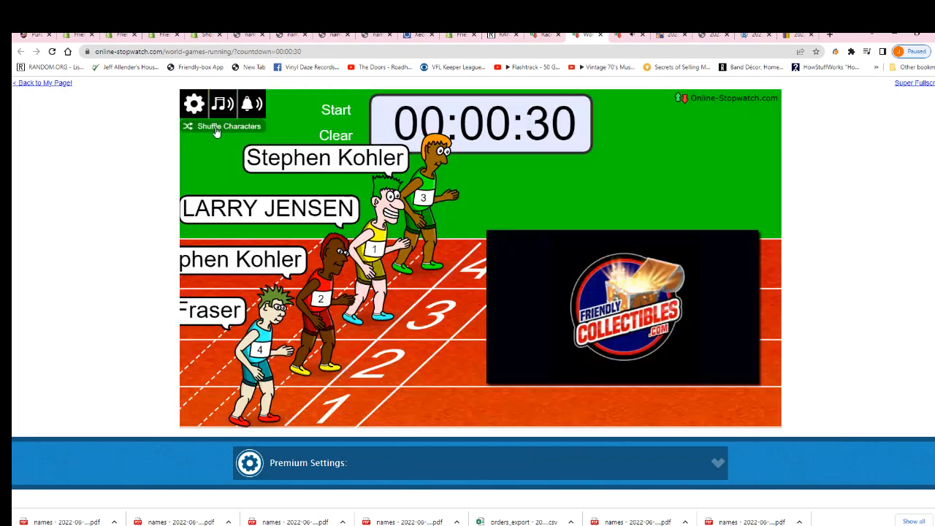
pyautogui.click(194, 104)
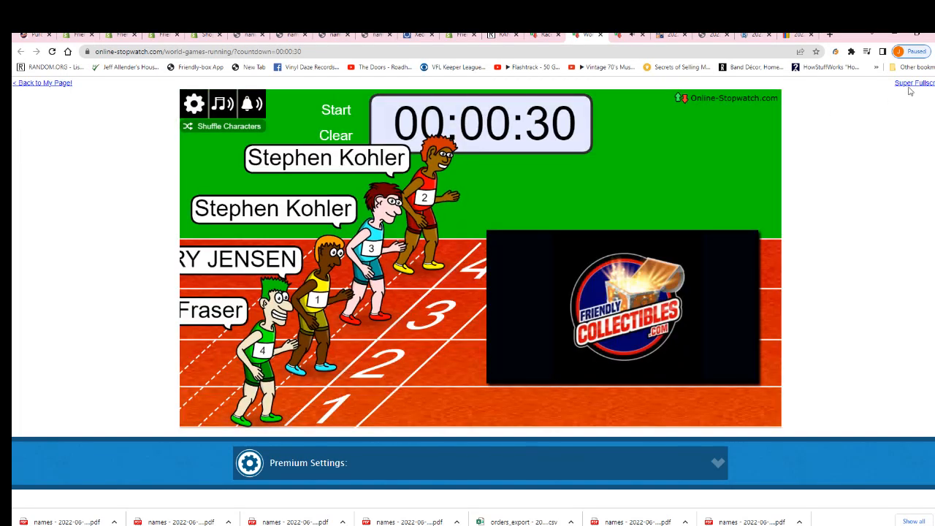
pyautogui.click(914, 83)
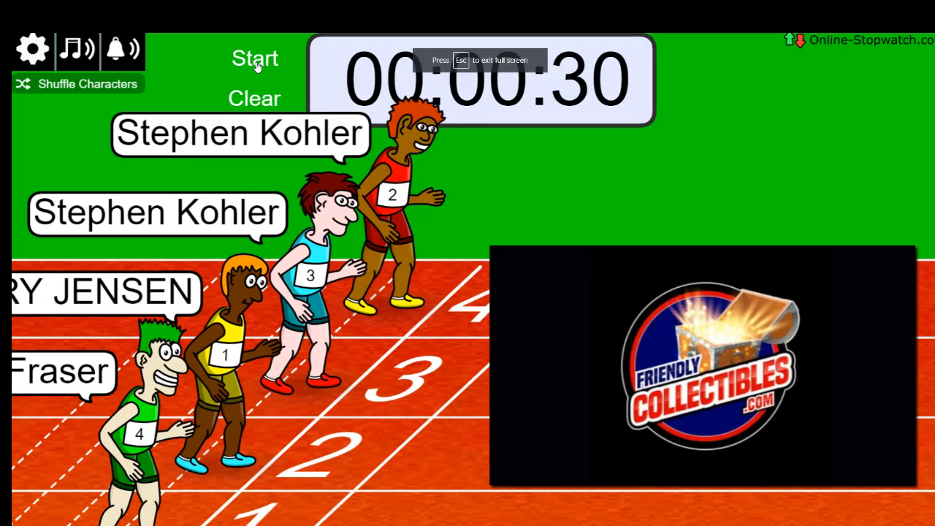
# Start the 30-second running race and let it play until a runner wins.
pyautogui.click(254, 58)
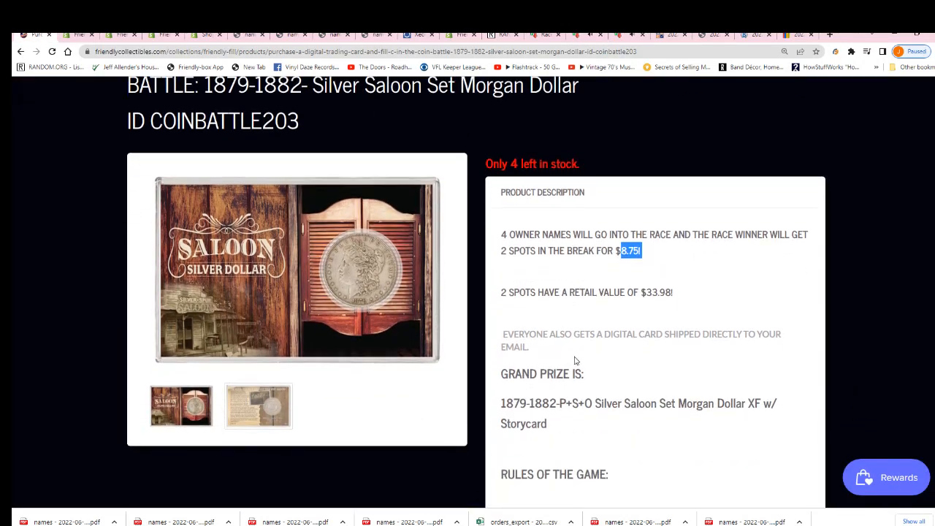
pyautogui.scroll(-3)
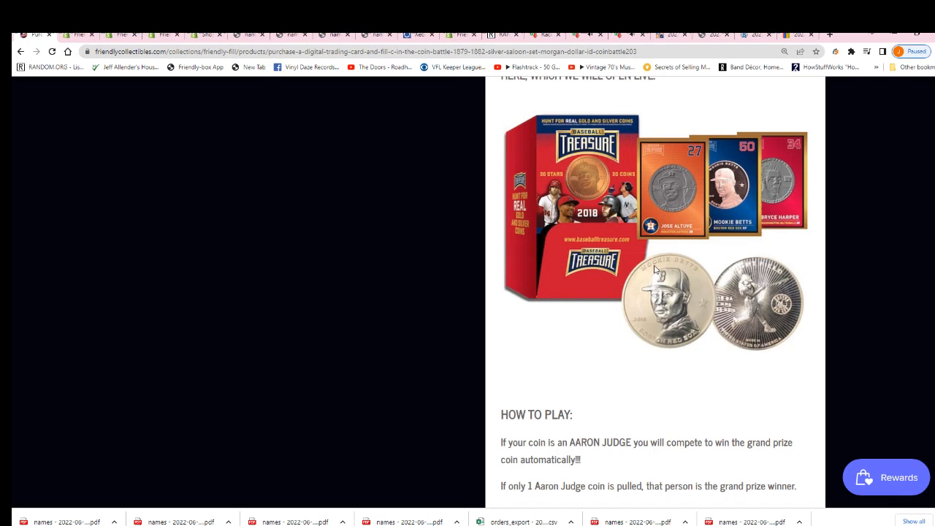
pyautogui.moveTo(683, 213)
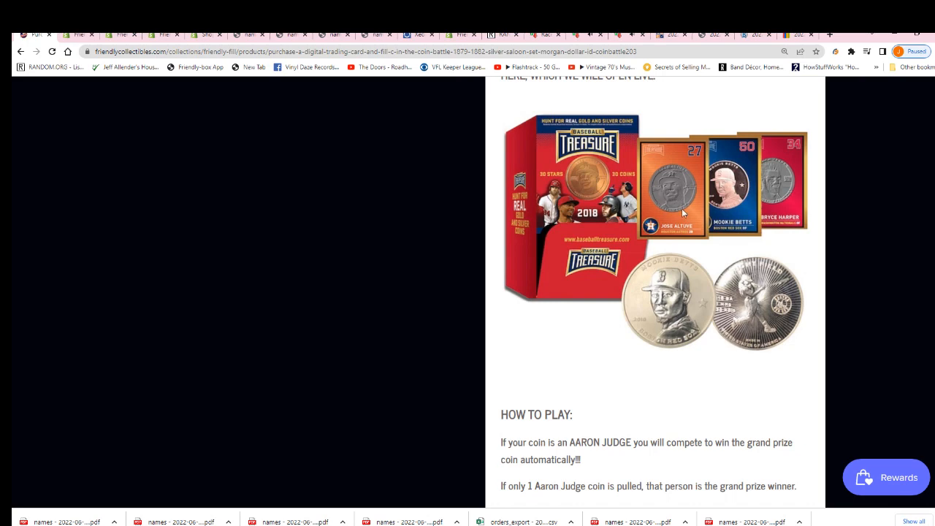
pyautogui.scroll(-3)
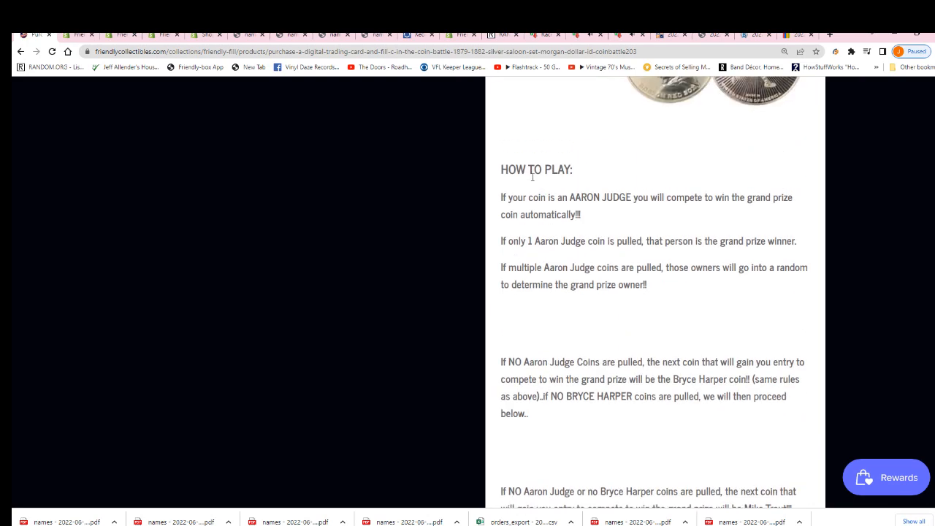
pyautogui.scroll(-3)
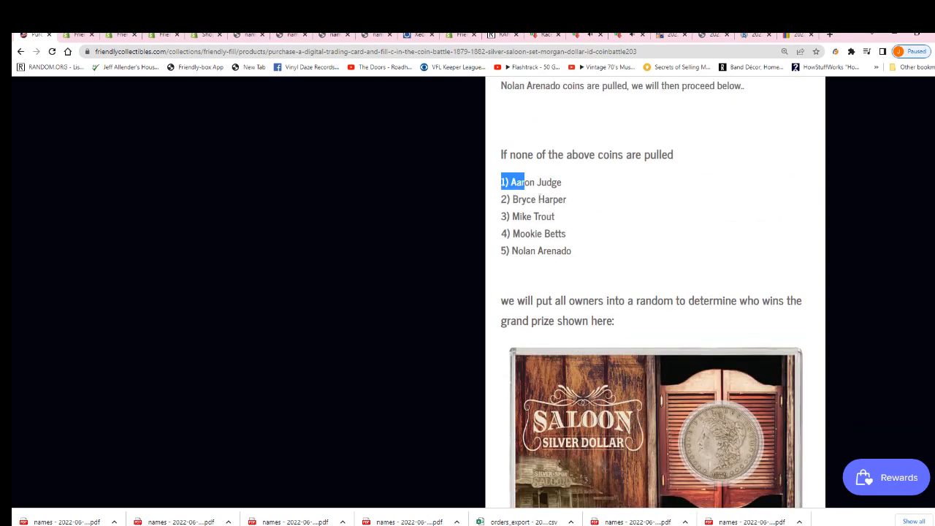
pyautogui.scroll(-3)
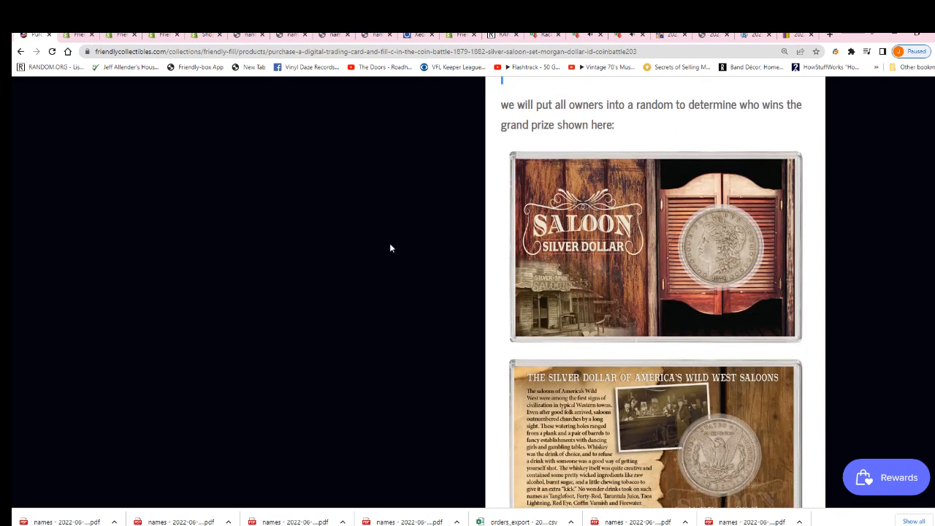